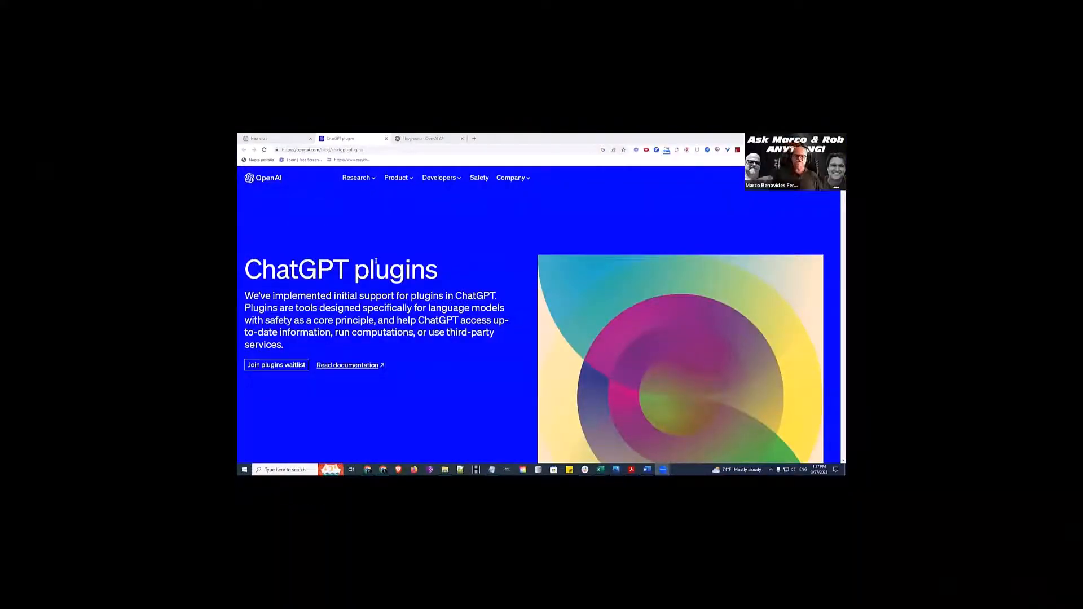
mouse_move(359, 238)
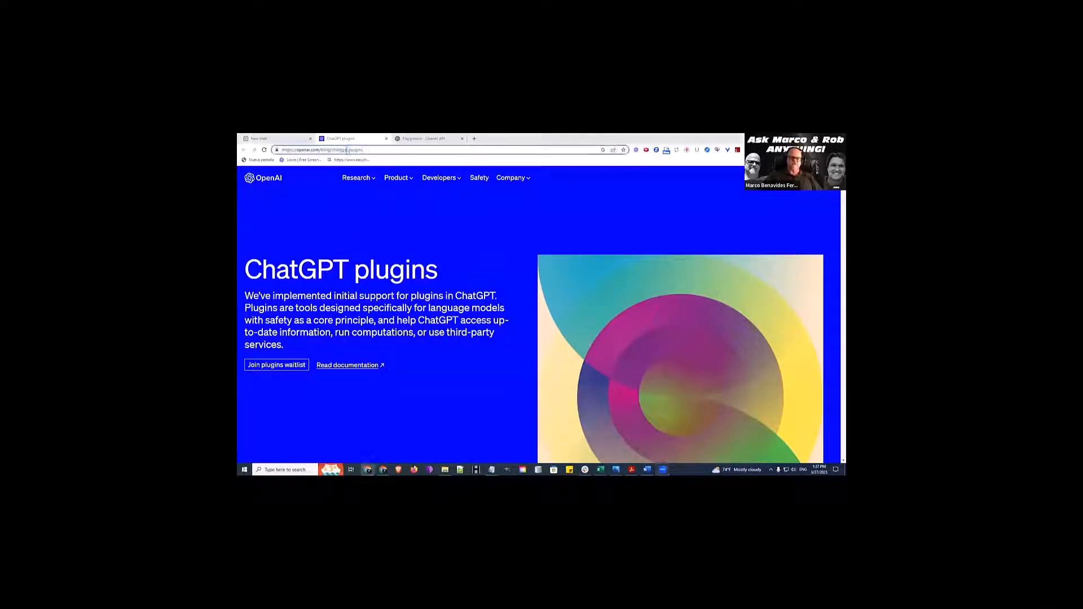
right_click(318, 150)
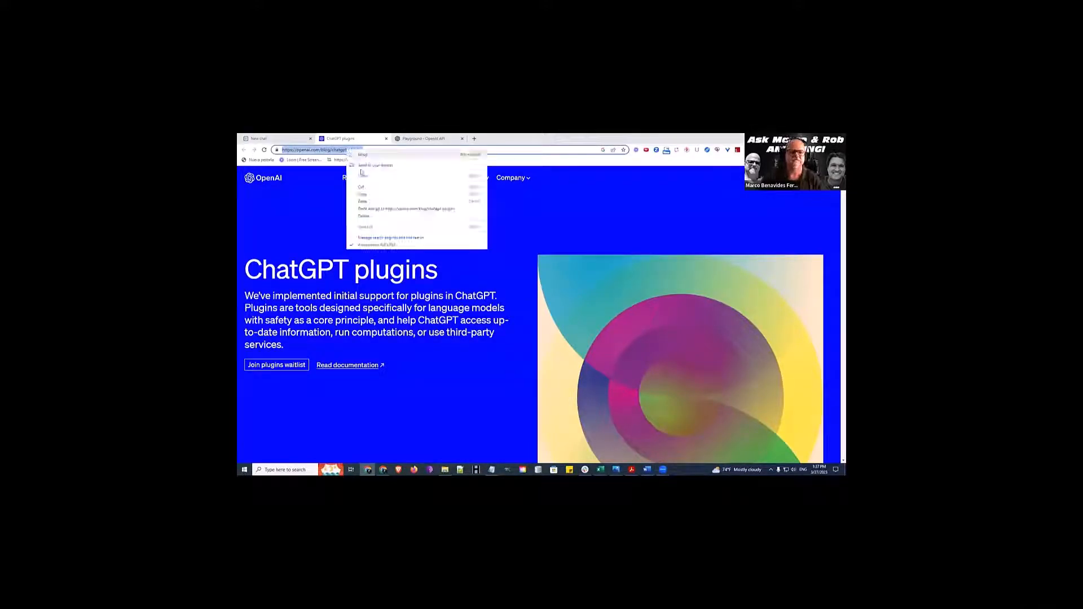
click(414, 311)
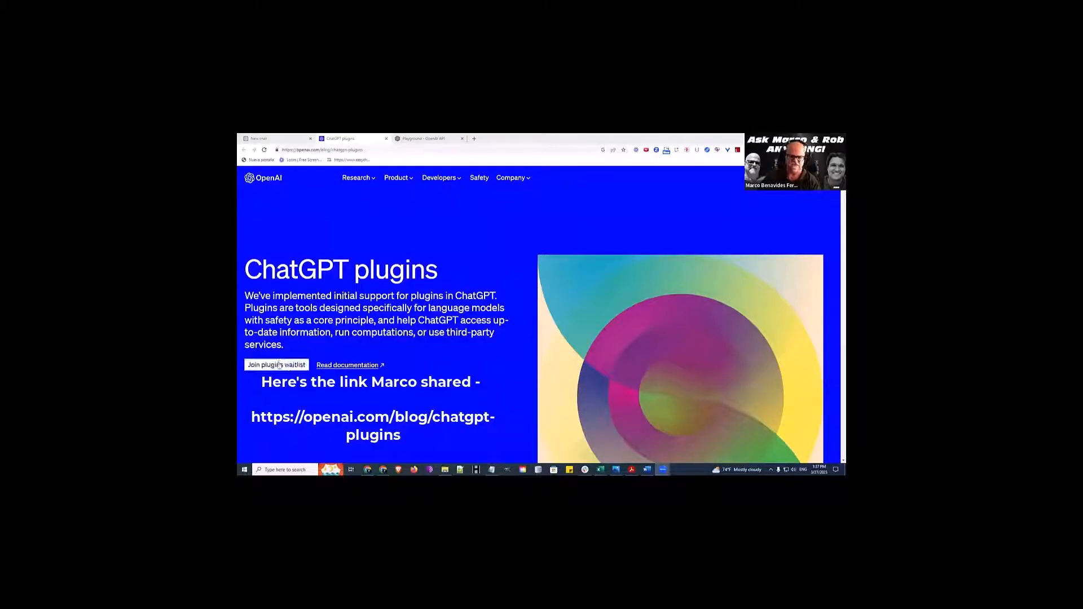
scroll(up, 3)
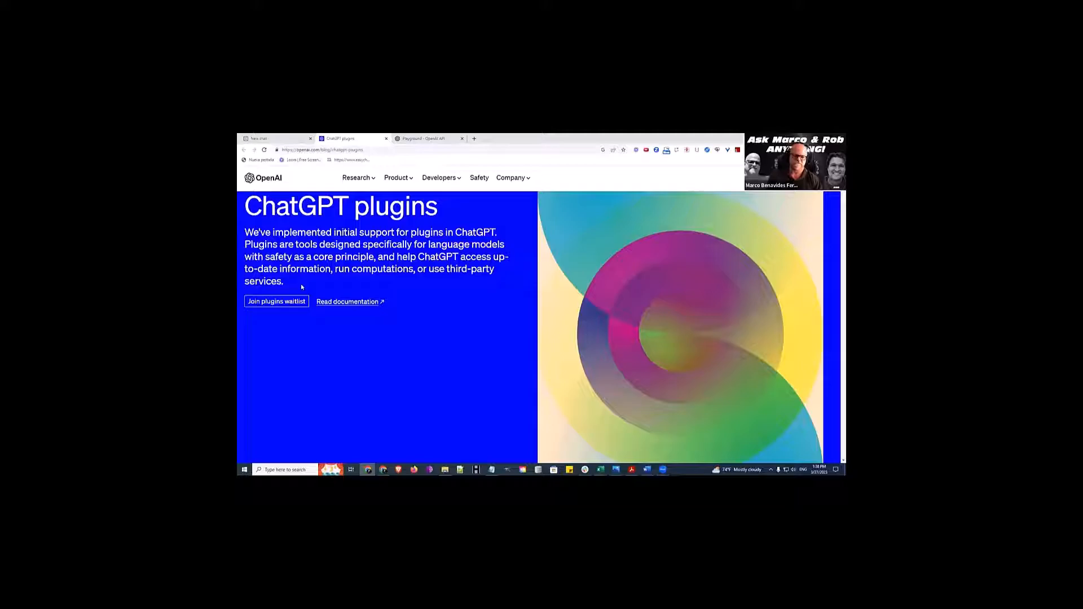
scroll(down, 3)
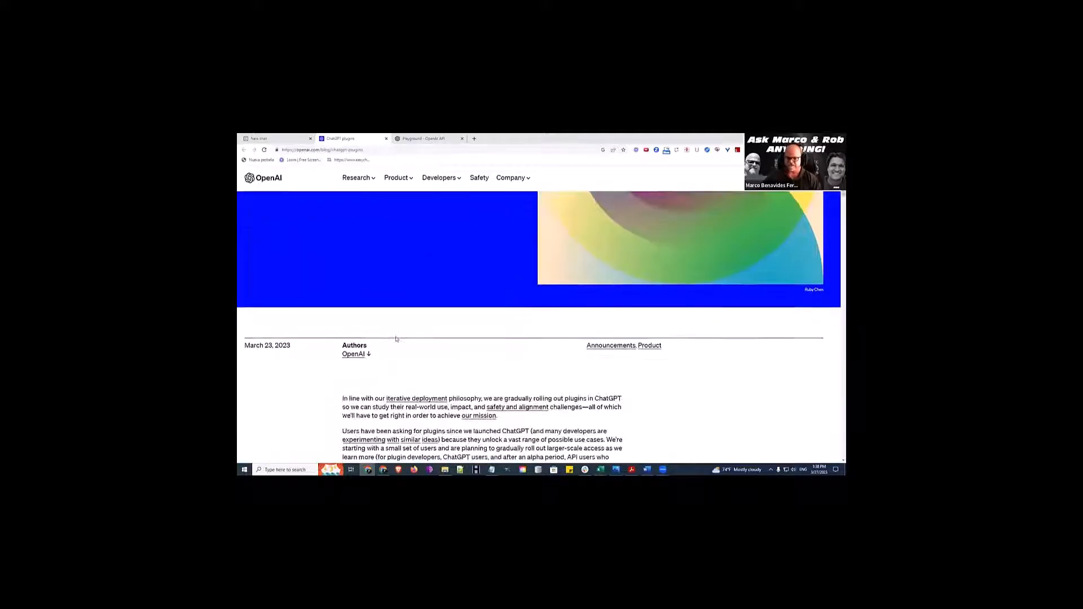
scroll(down, 3)
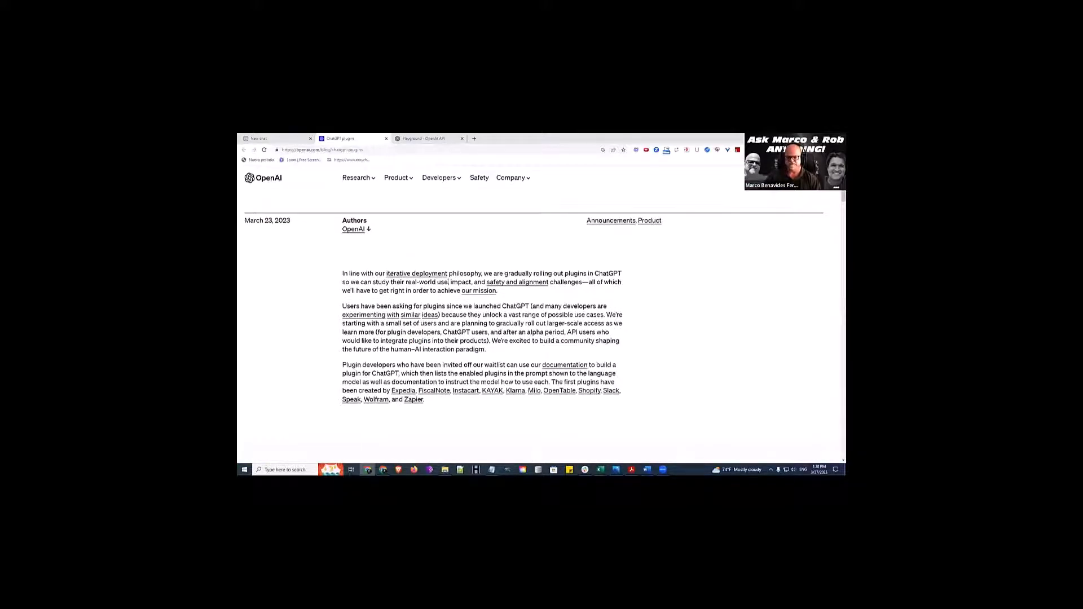
scroll(up, 3)
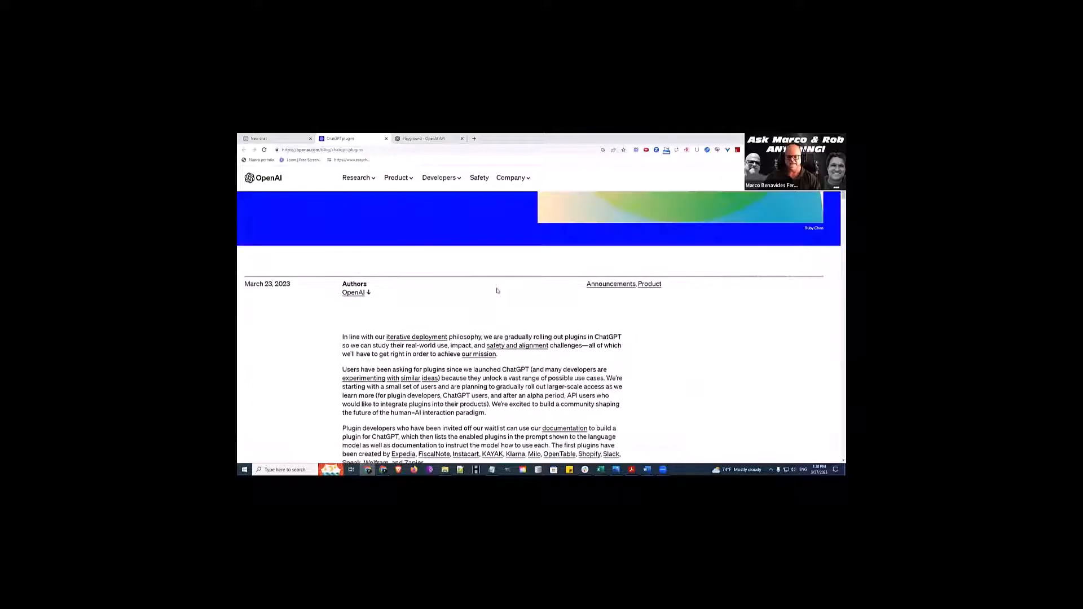
scroll(down, 3)
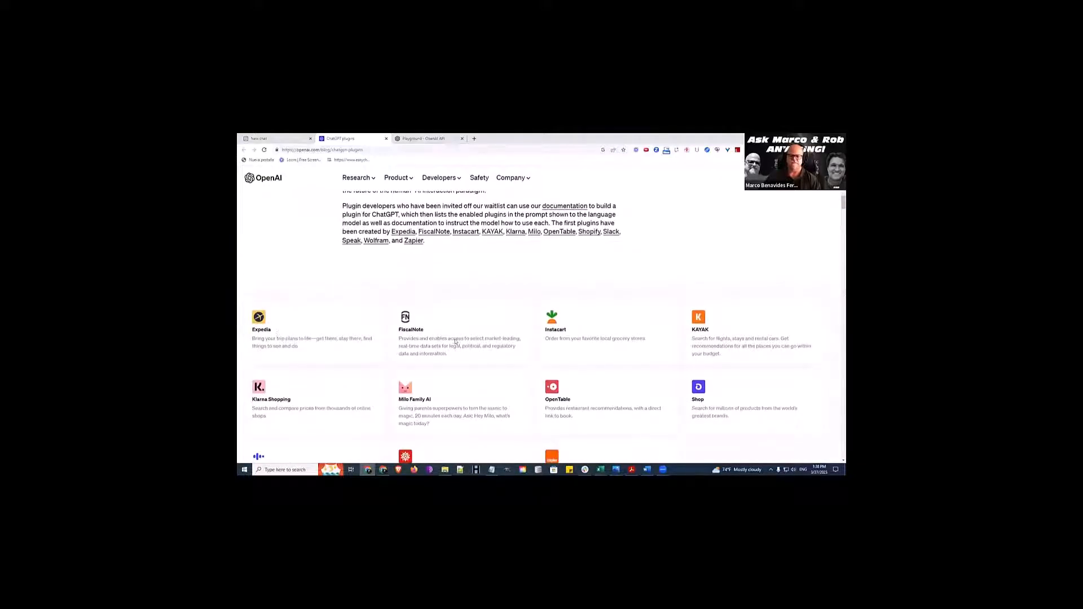
scroll(up, 3)
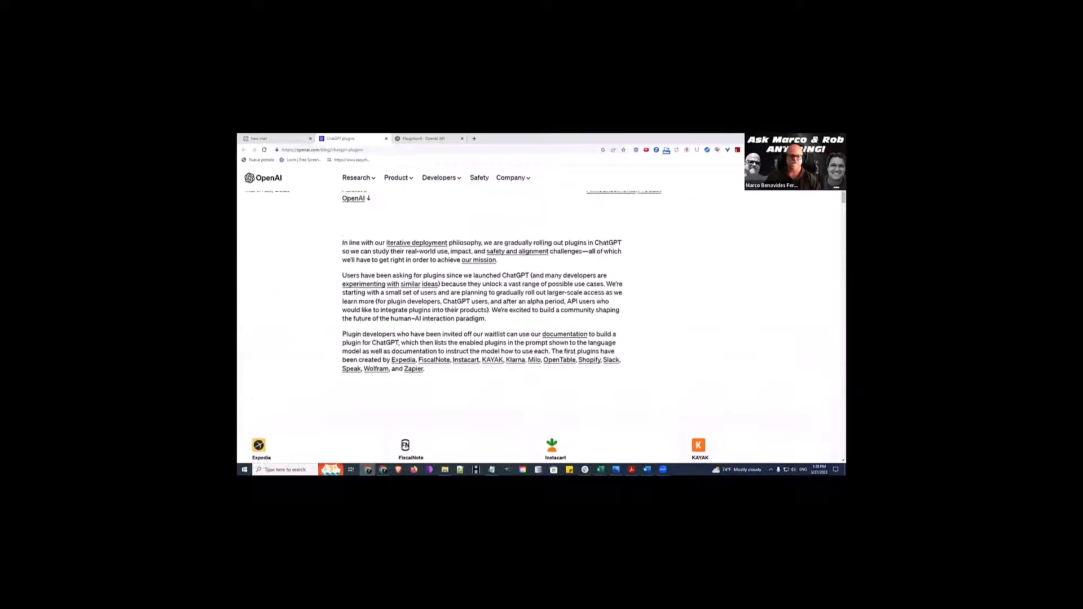
scroll(up, 3)
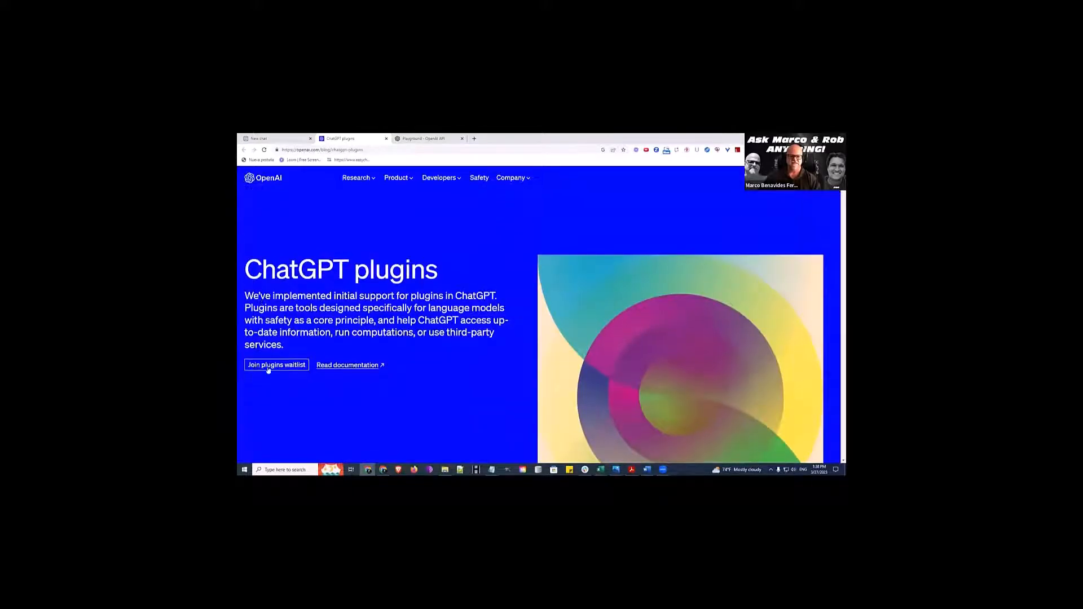
mouse_move(275, 364)
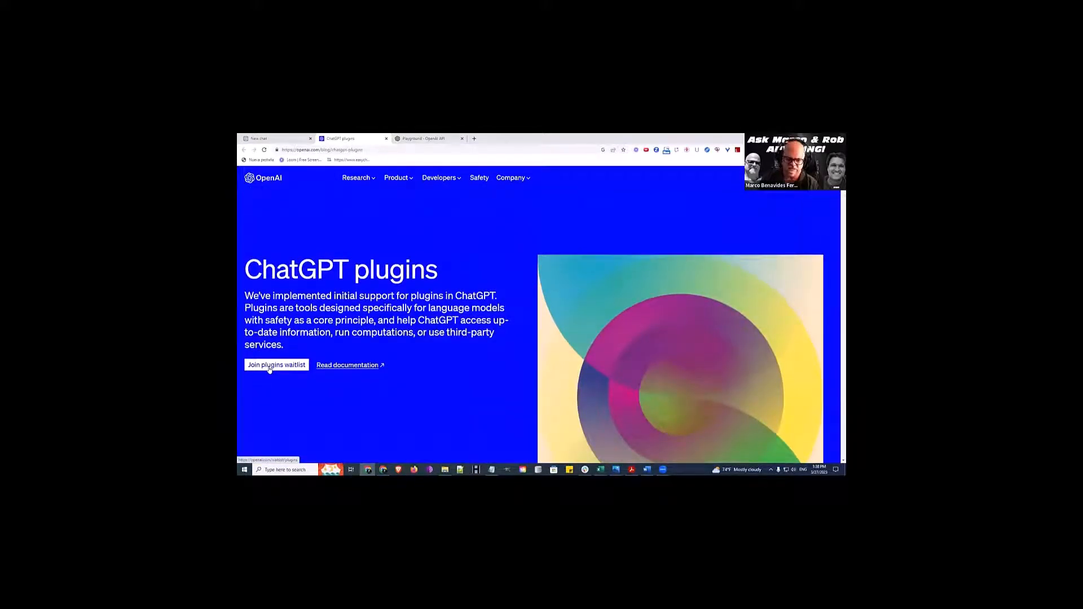